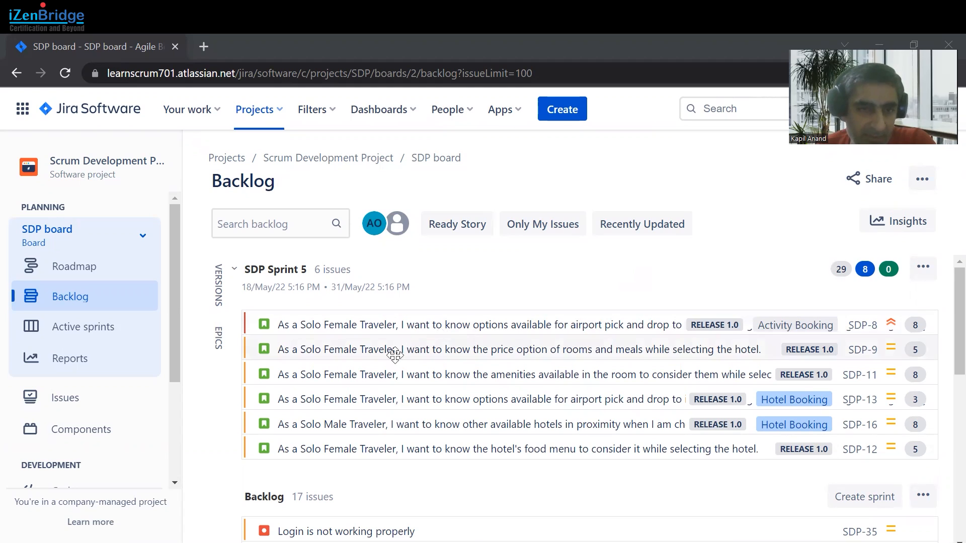
{"action": "mouse_move", "coordinate": [293, 310]}
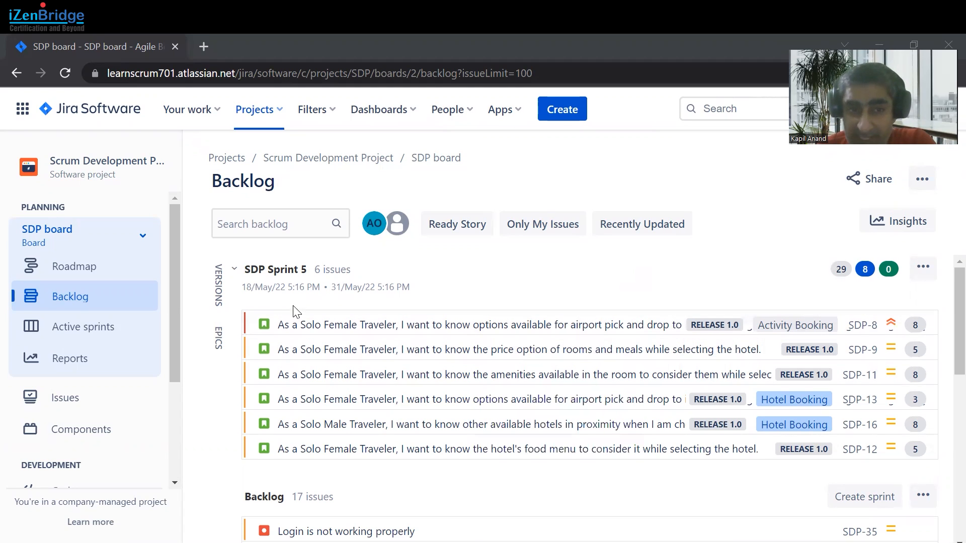
{"action": "mouse_move", "coordinate": [249, 301]}
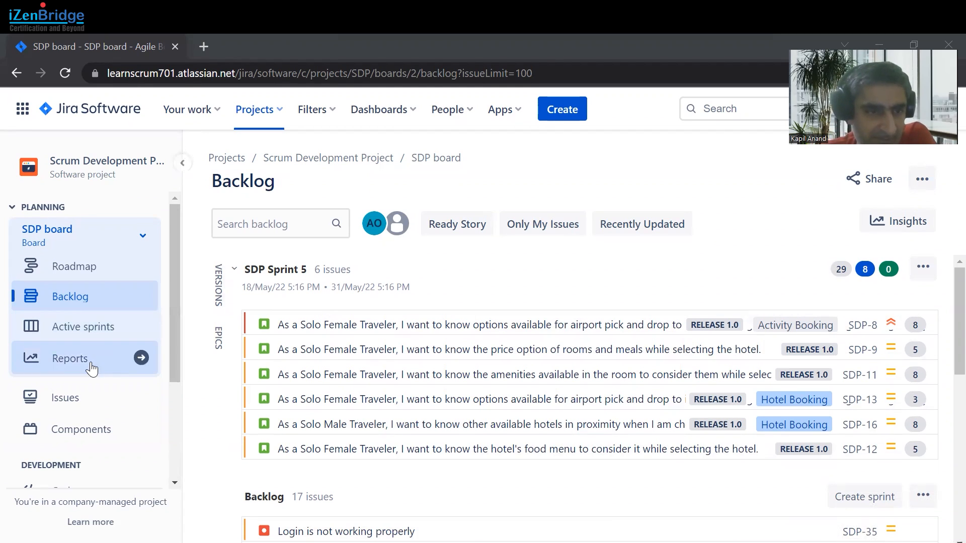
Bring up the SDP Sprint 5 burndown chart from Reports, measured in story points.
{"action": "left_click", "coordinate": [71, 358]}
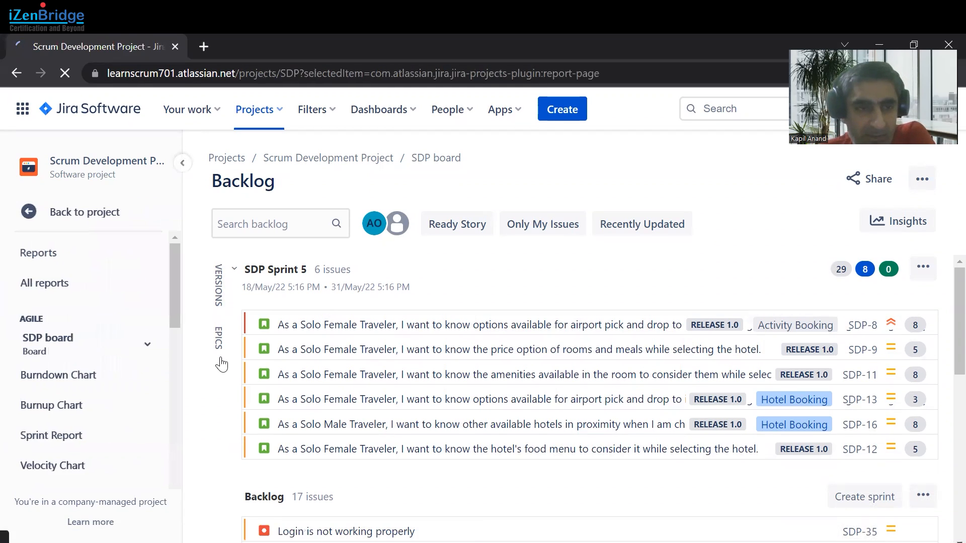
{"action": "left_click", "coordinate": [44, 283]}
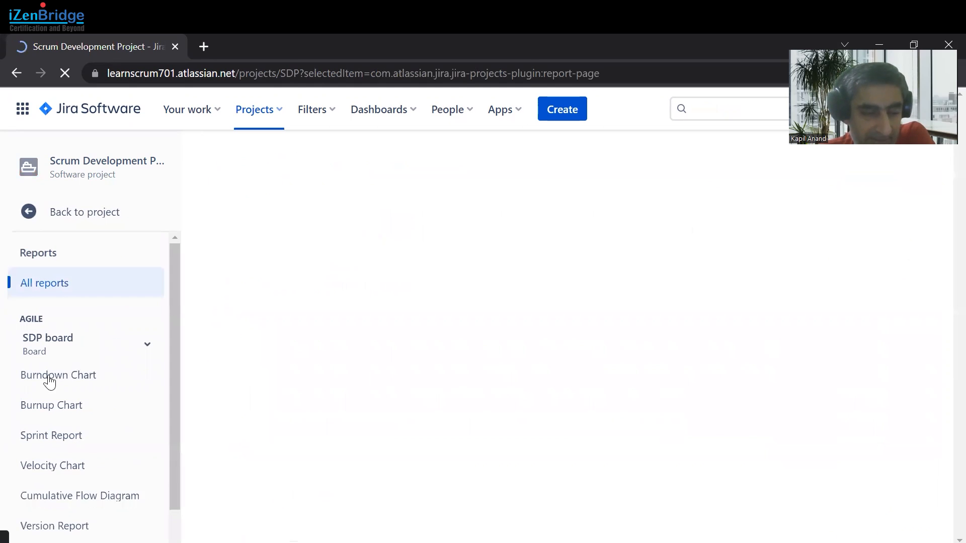
{"action": "left_click", "coordinate": [58, 375]}
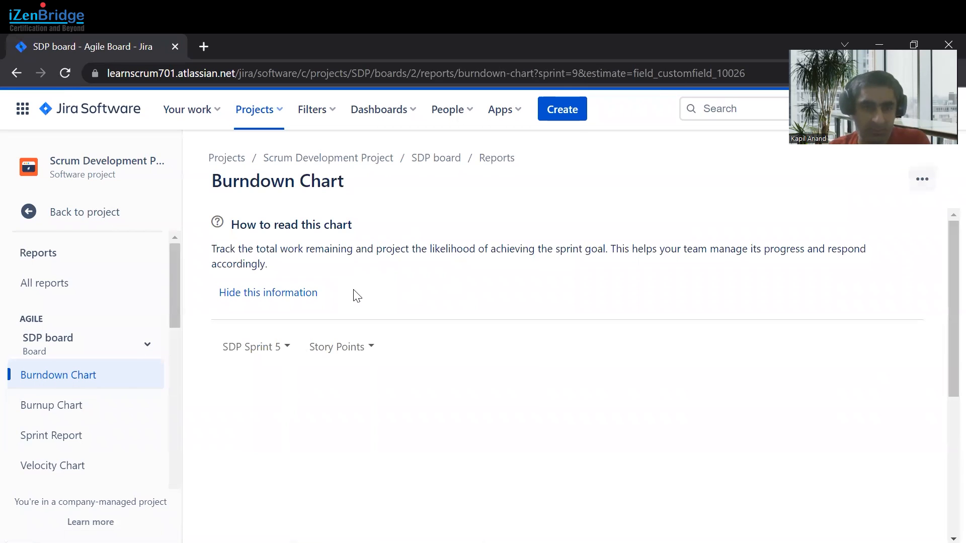
{"action": "left_click", "coordinate": [268, 292]}
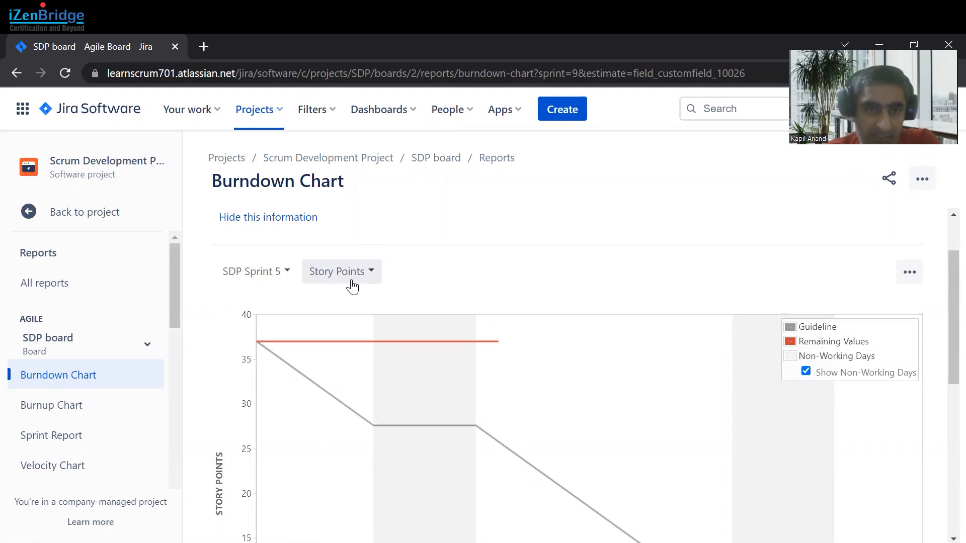
{"action": "mouse_move", "coordinate": [365, 335]}
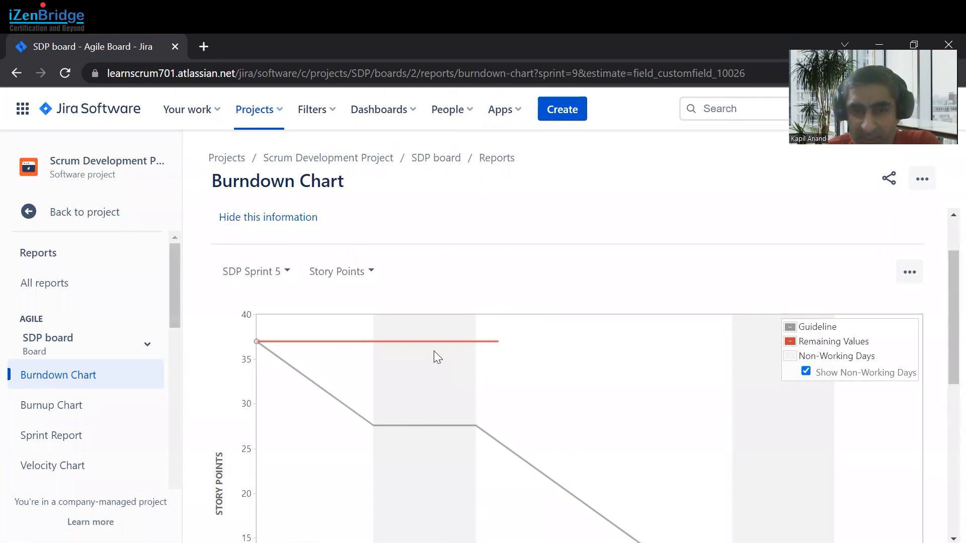
{"action": "mouse_move", "coordinate": [575, 381]}
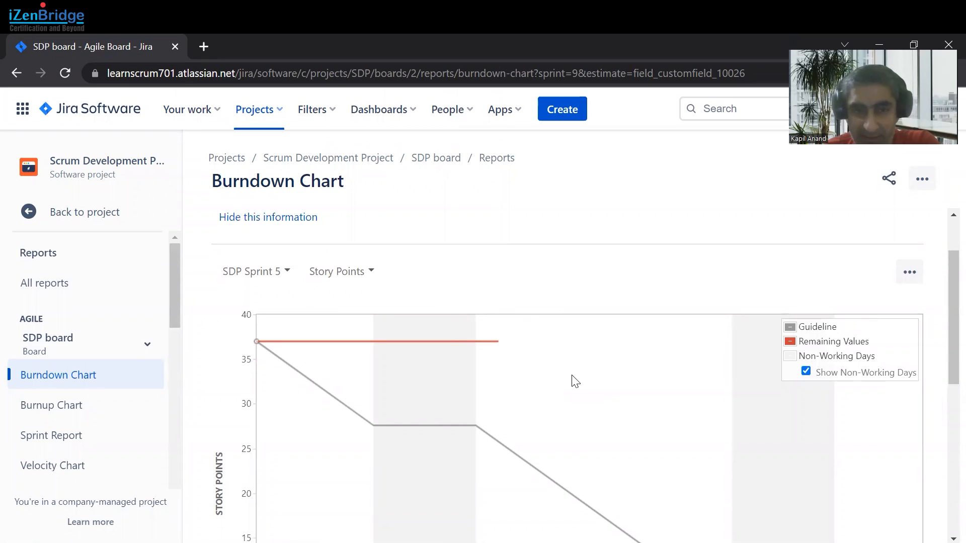
{"action": "mouse_move", "coordinate": [376, 280]}
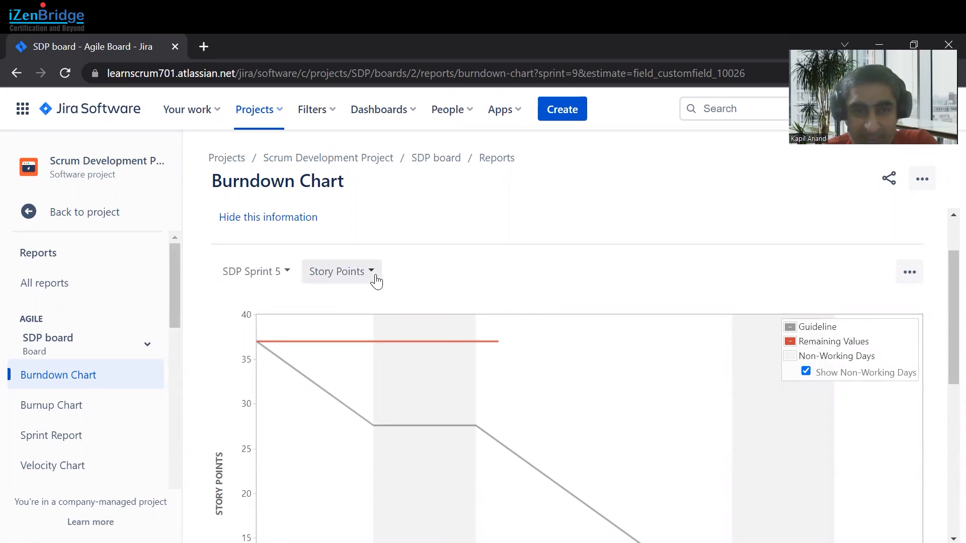
Switch the chart's measure from Story Points to Original Time Estimate.
{"action": "left_click", "coordinate": [340, 271]}
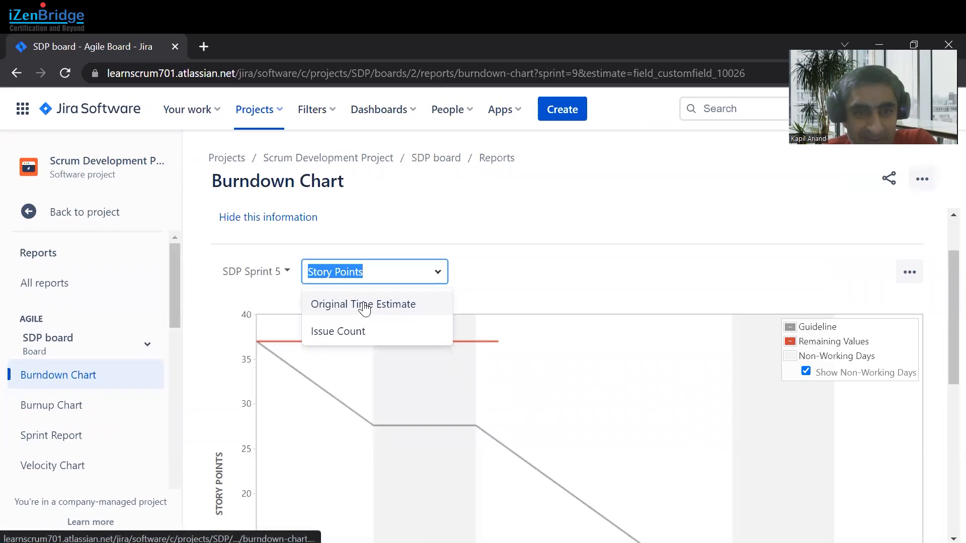
{"action": "left_click", "coordinate": [363, 304]}
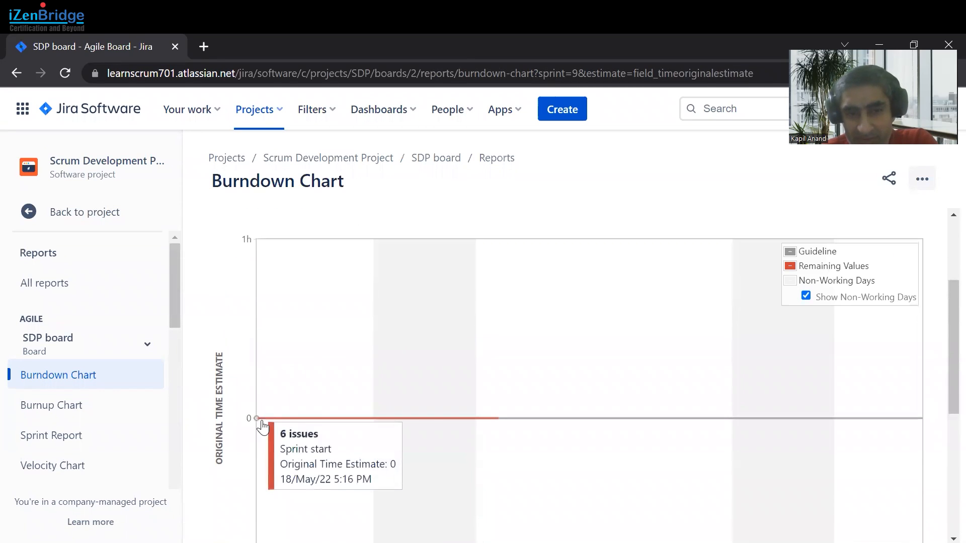
{"action": "mouse_move", "coordinate": [862, 430]}
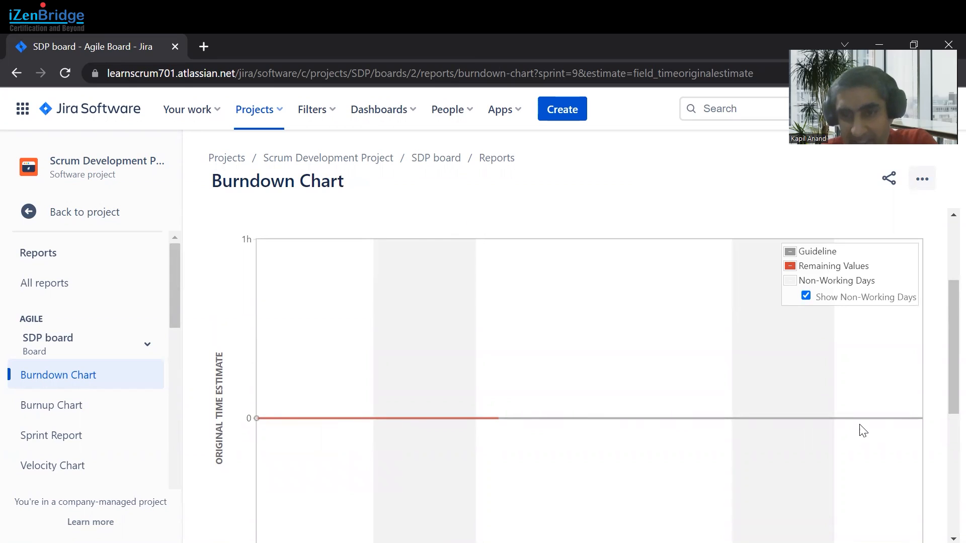
{"action": "mouse_move", "coordinate": [747, 439]}
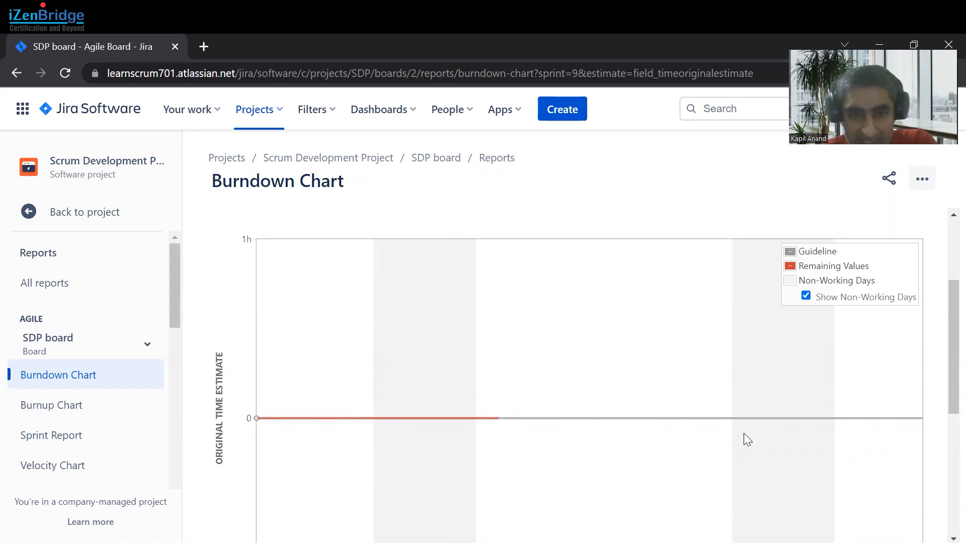
{"action": "mouse_move", "coordinate": [716, 441]}
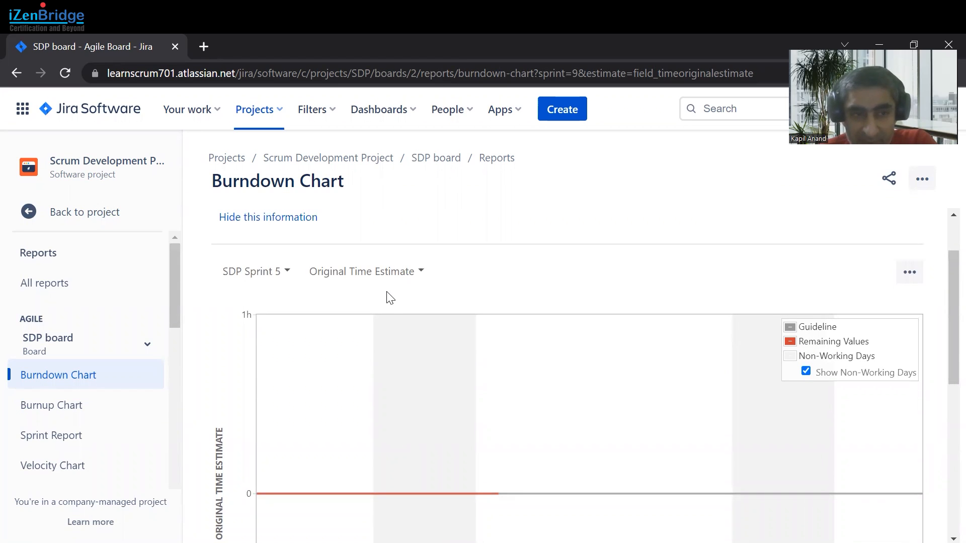
{"action": "mouse_move", "coordinate": [85, 300]}
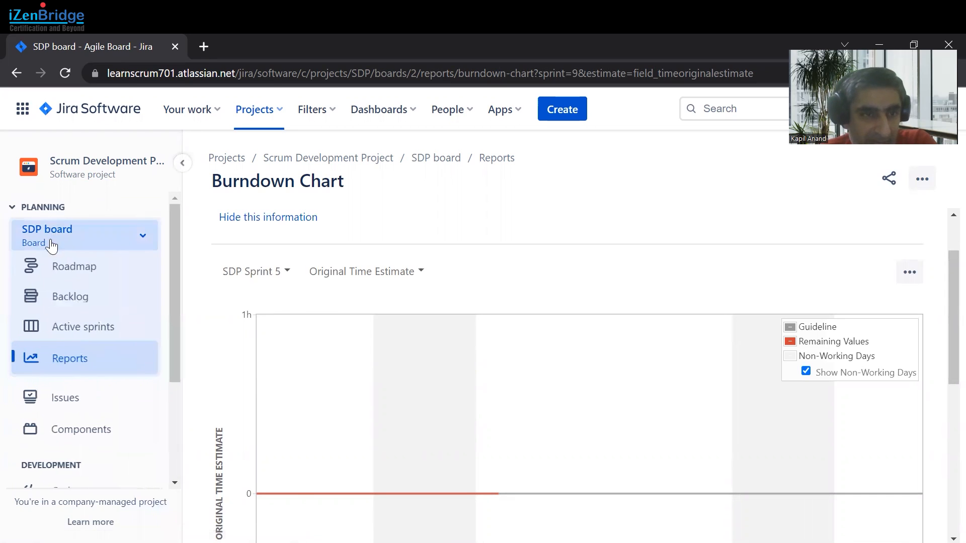
Return to the SDP board backlog and start configuring the board from its ••• menu.
{"action": "left_click", "coordinate": [69, 296]}
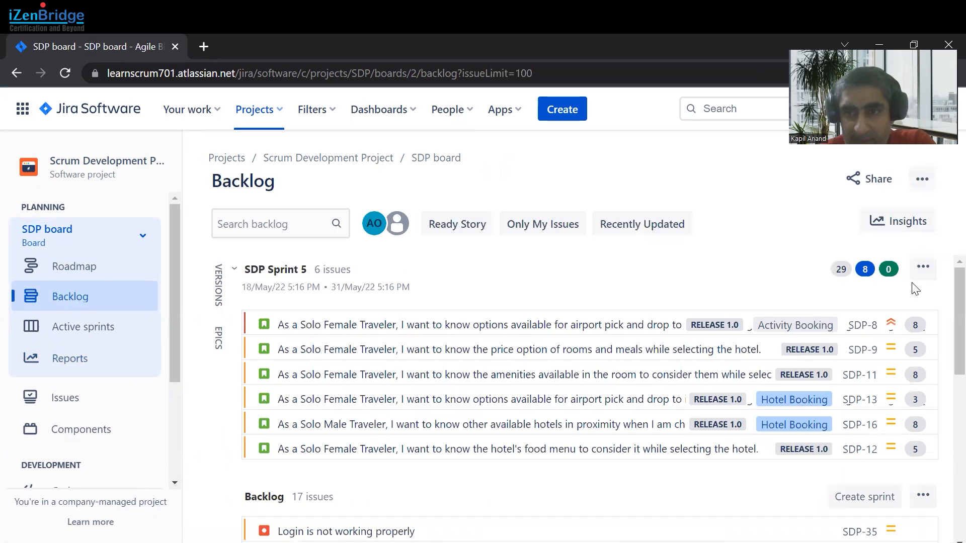
{"action": "left_click", "coordinate": [921, 180]}
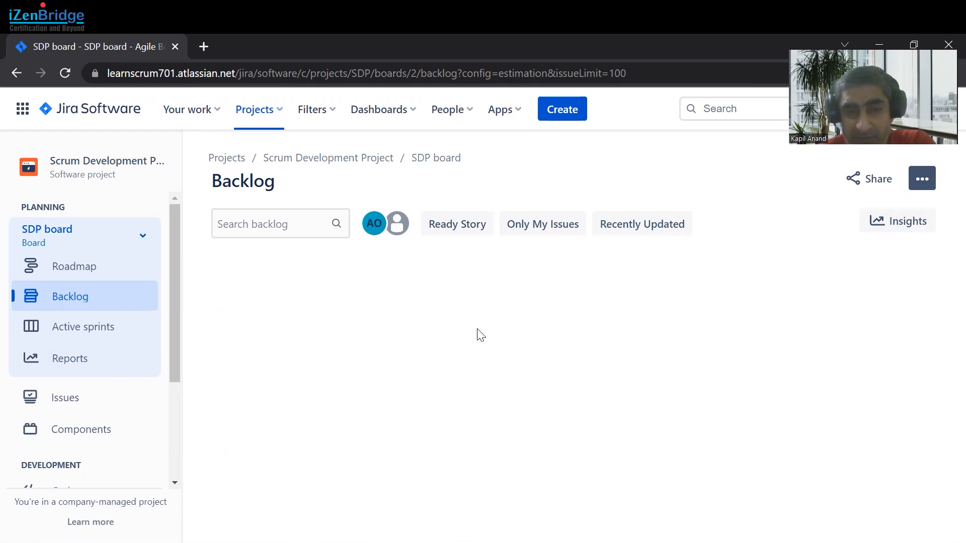
{"action": "mouse_move", "coordinate": [474, 328]}
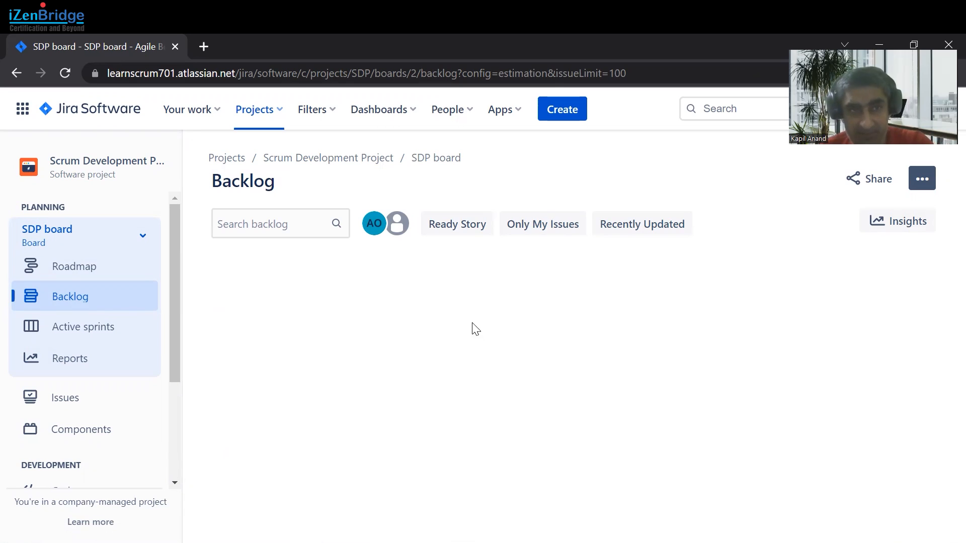
Set the board's Estimation time tracking to Remaining Estimate and Time Spent.
{"action": "left_click", "coordinate": [66, 72]}
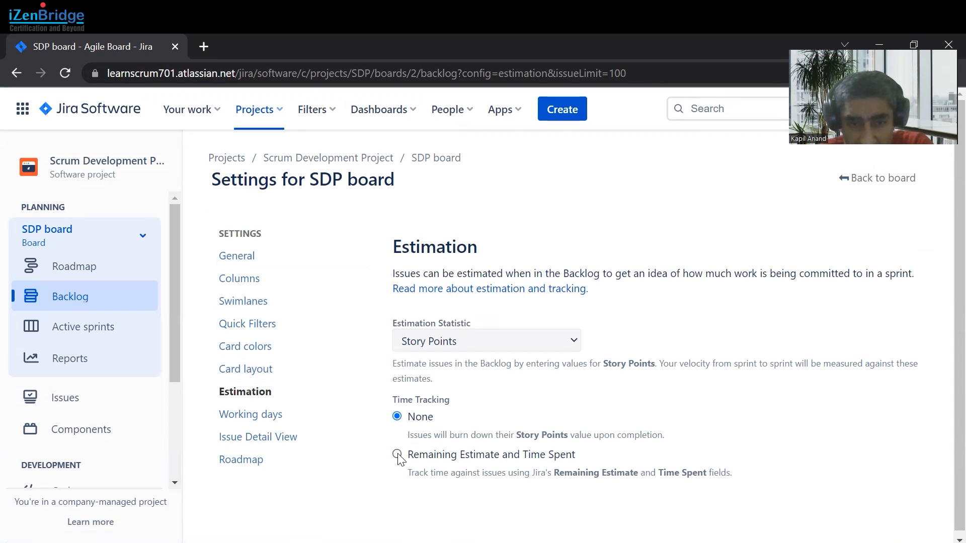
{"action": "left_click", "coordinate": [396, 454]}
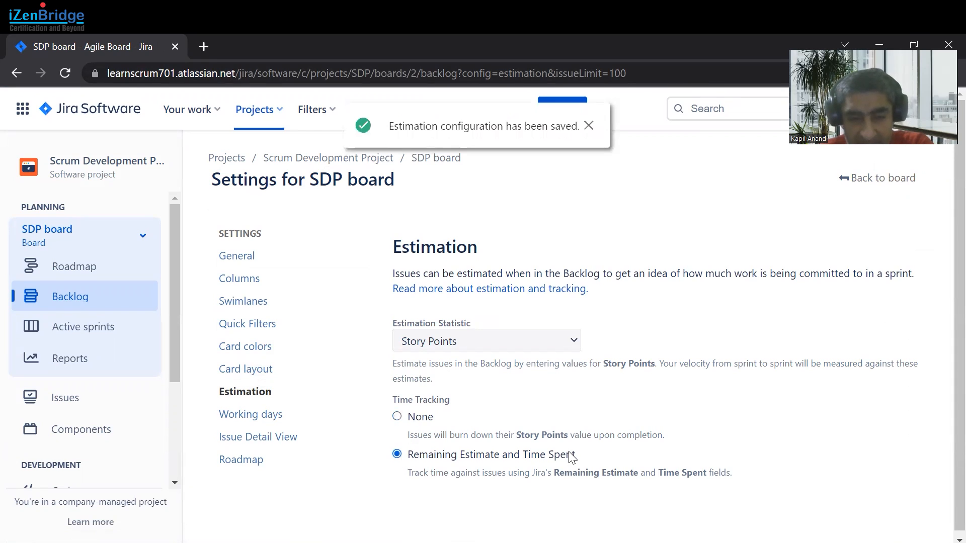
{"action": "mouse_move", "coordinate": [78, 363]}
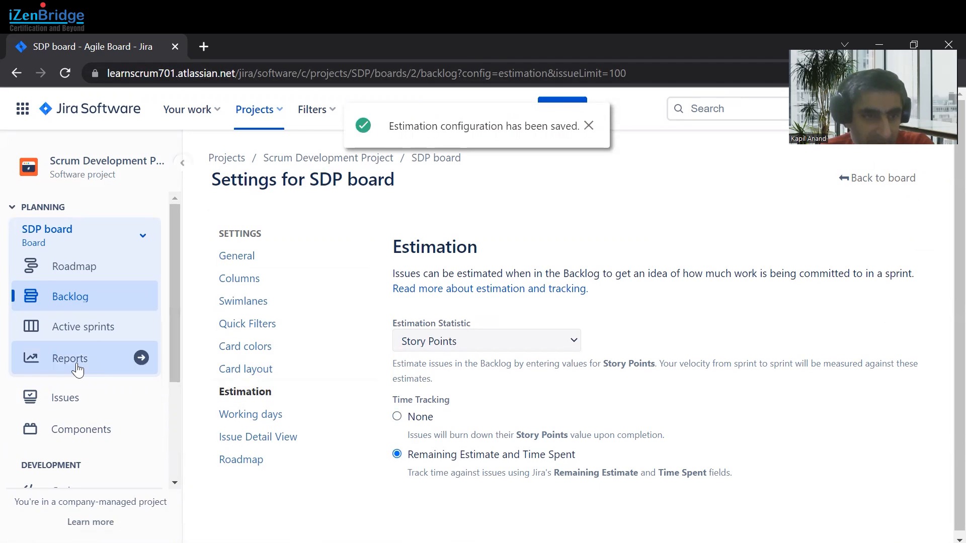
Reopen the SDP Sprint 5 burndown chart from Reports, still on Original Time Estimate.
{"action": "left_click", "coordinate": [69, 358]}
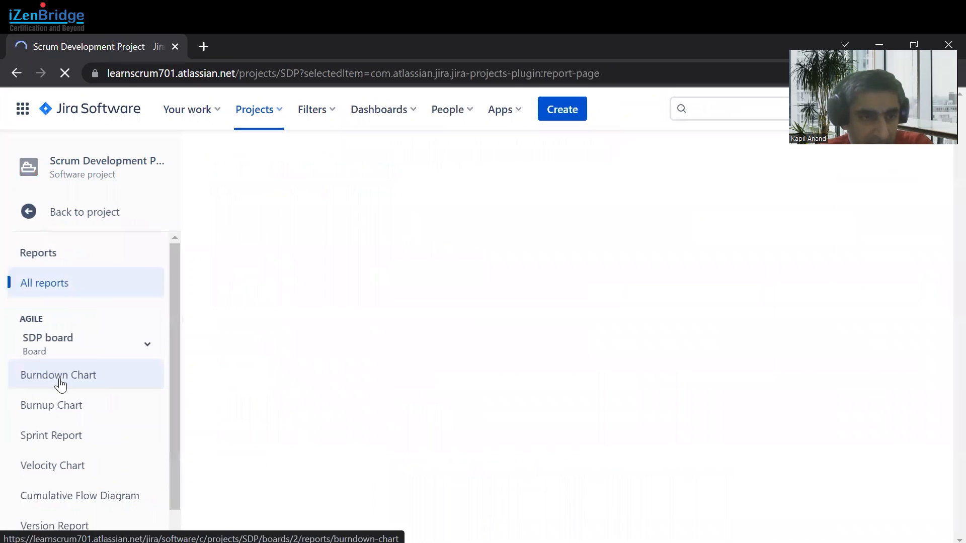
{"action": "left_click", "coordinate": [44, 283]}
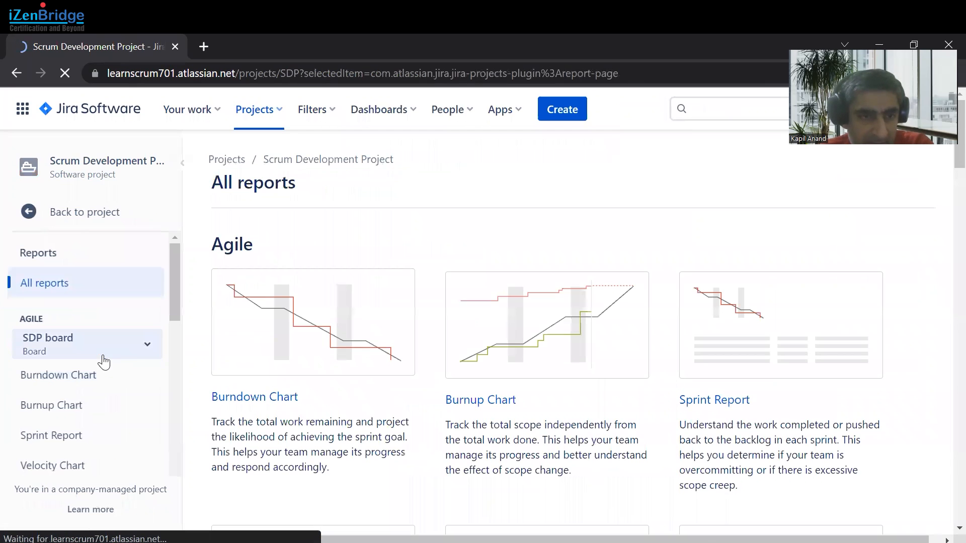
{"action": "left_click", "coordinate": [254, 396]}
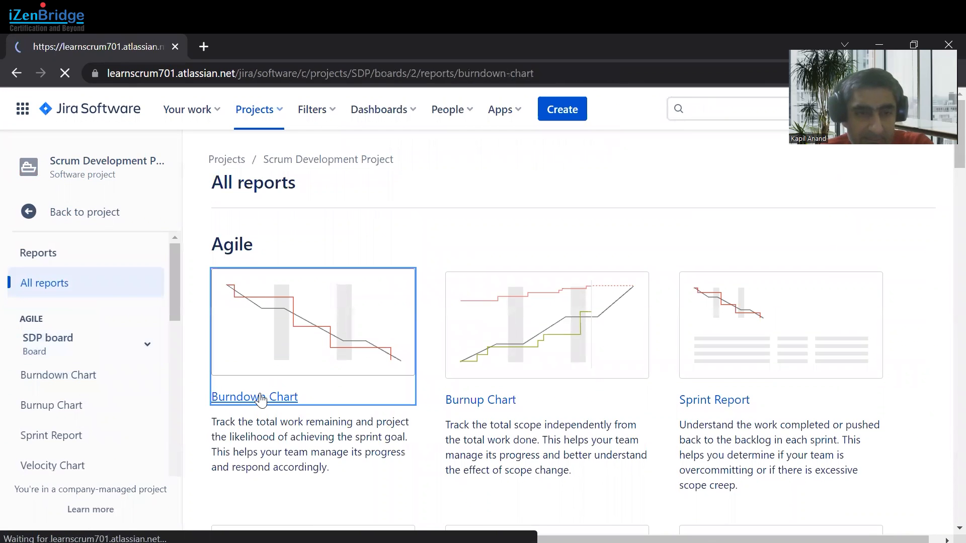
{"action": "left_click", "coordinate": [253, 397]}
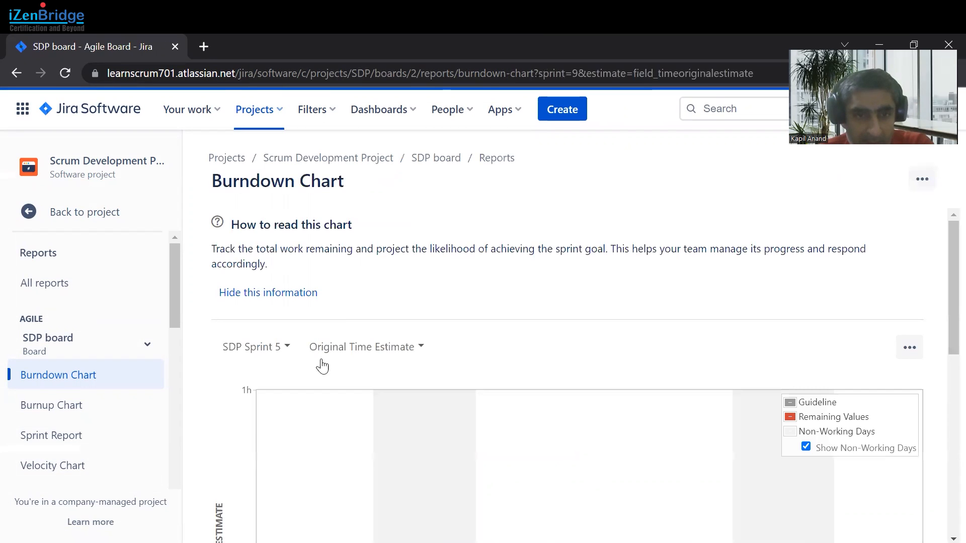
{"action": "left_click", "coordinate": [267, 291]}
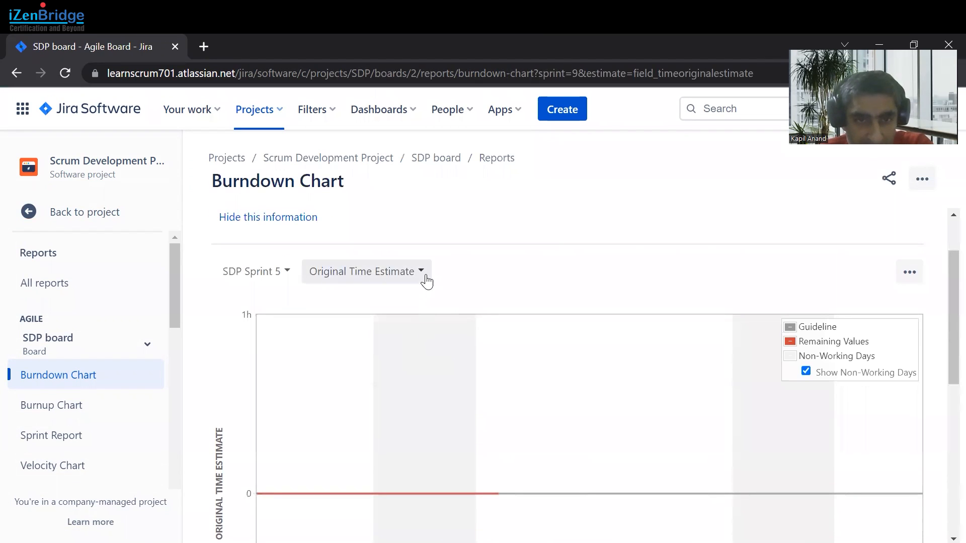
Switch the chart's measure to Remaining Time Estimate and review the ~67h burndown.
{"action": "left_click", "coordinate": [366, 271]}
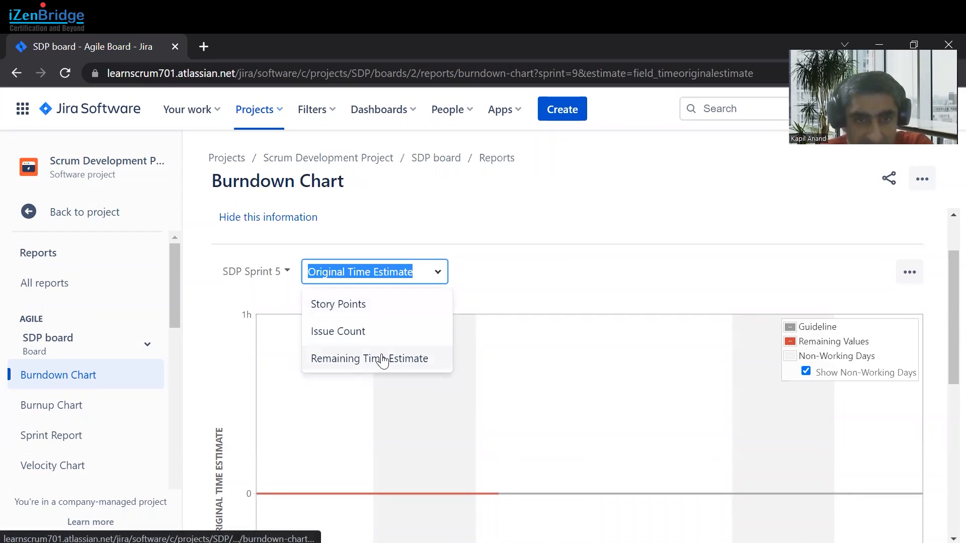
{"action": "left_click", "coordinate": [369, 358]}
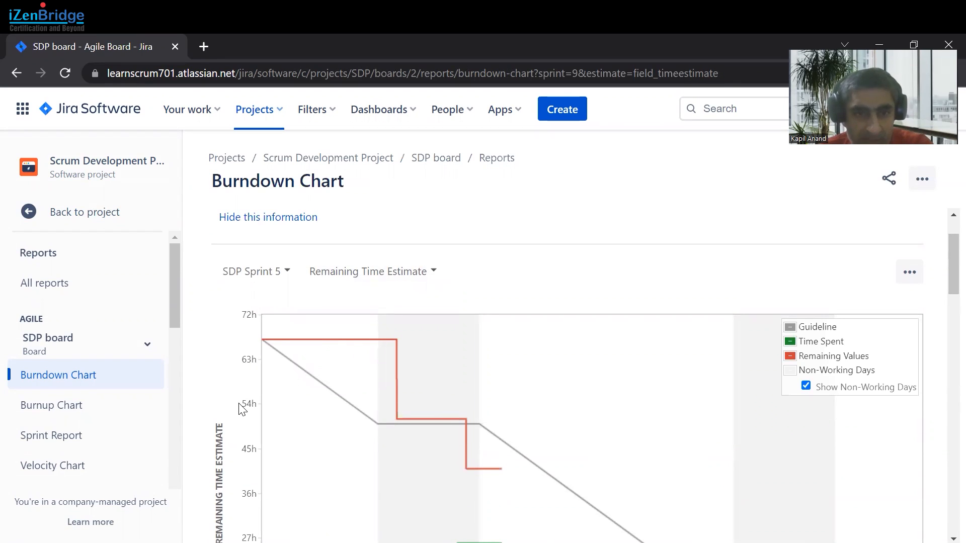
{"action": "mouse_move", "coordinate": [265, 339]}
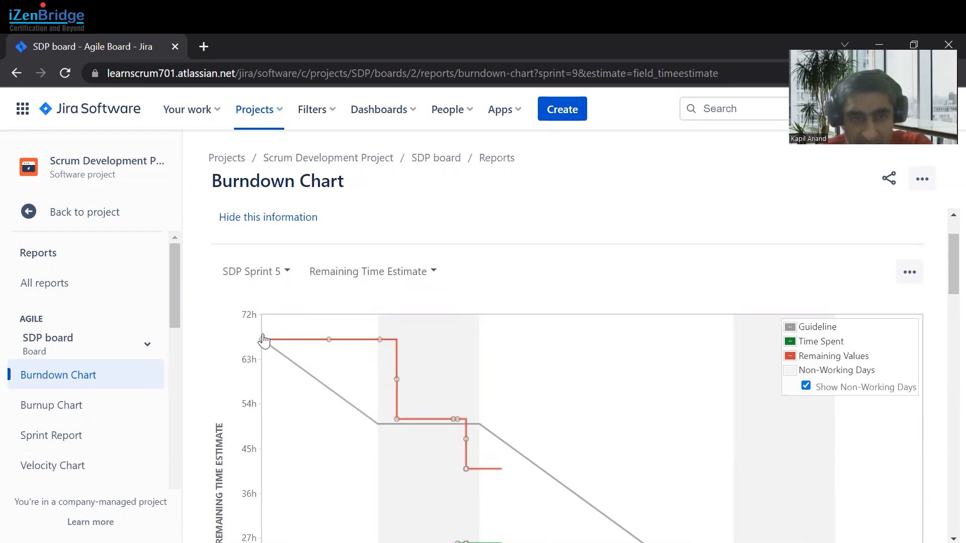
{"action": "mouse_move", "coordinate": [264, 339]}
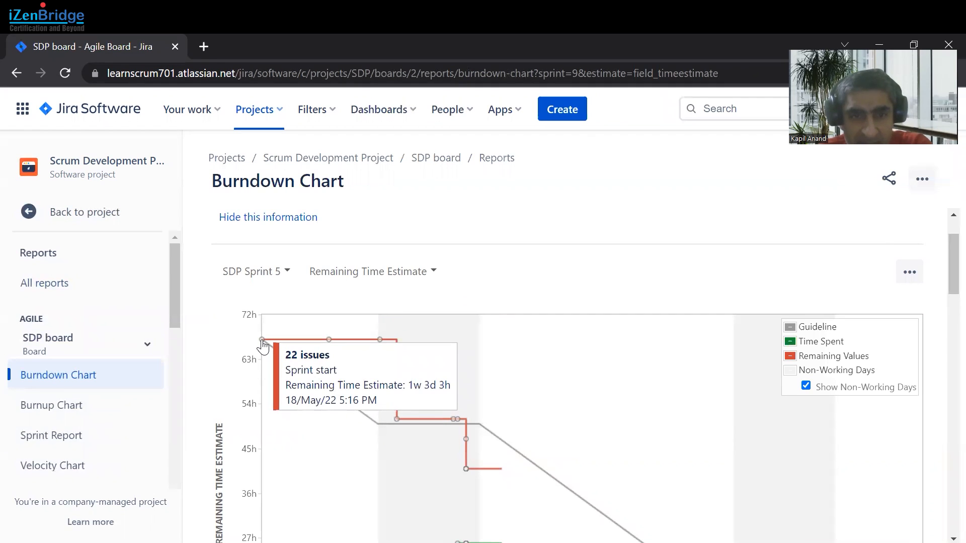
{"action": "mouse_move", "coordinate": [344, 343]}
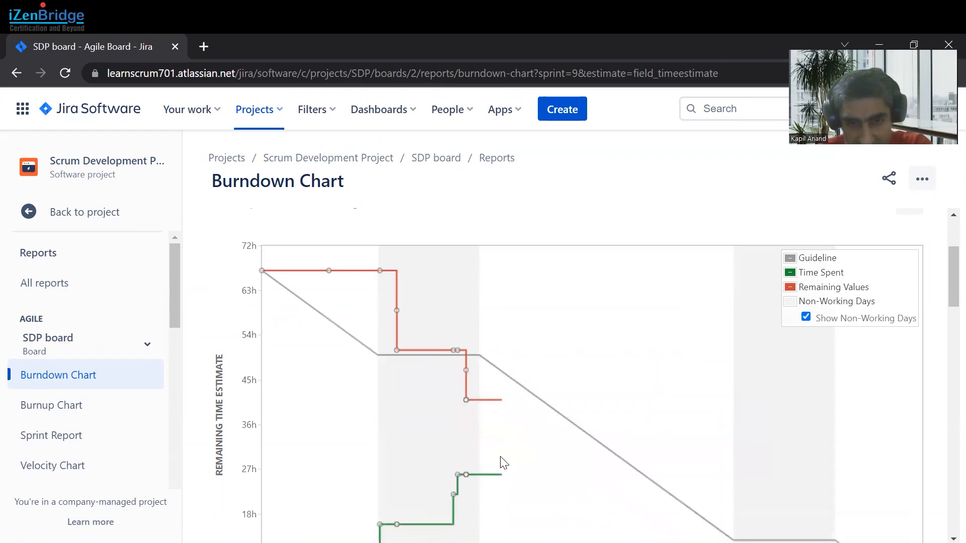
{"action": "scroll", "scroll_direction": "down", "scroll_amount": 3}
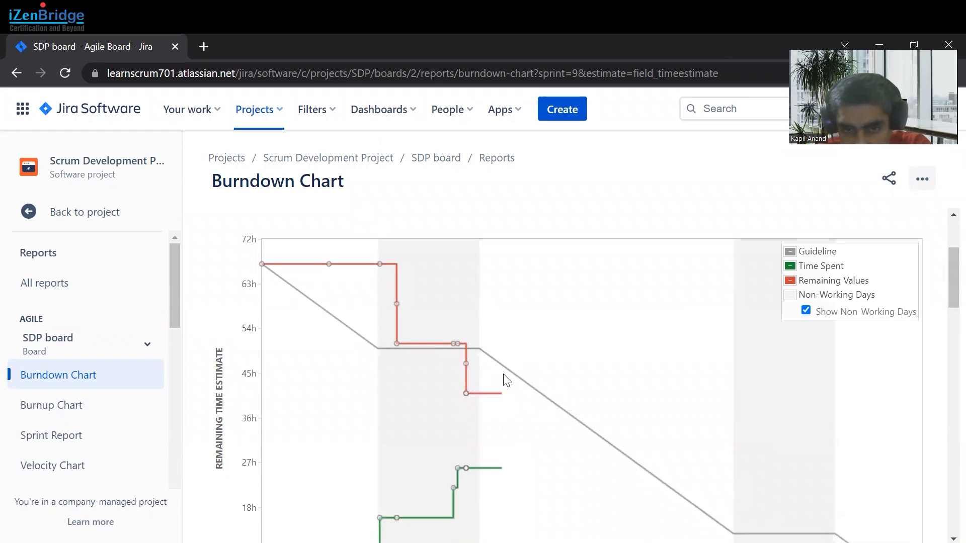
{"action": "mouse_move", "coordinate": [500, 387]}
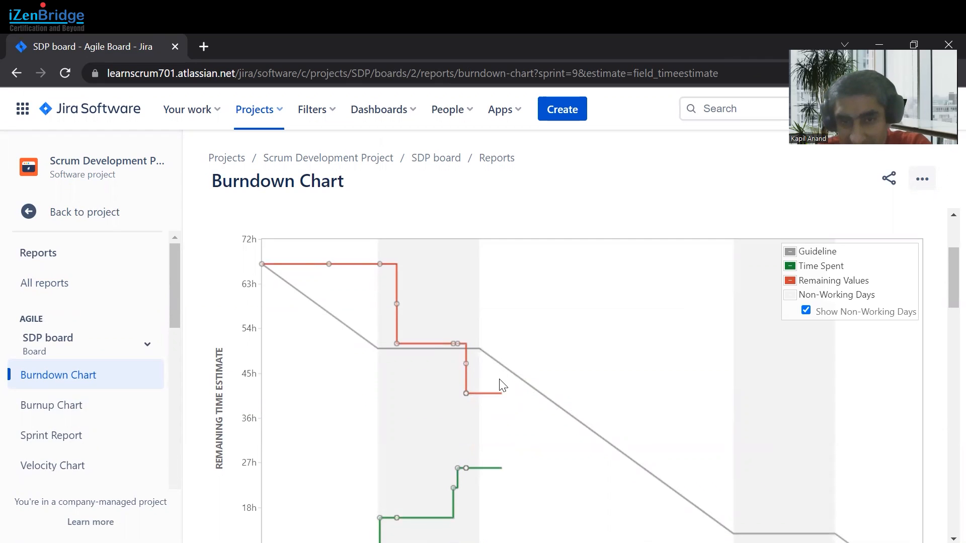
{"action": "mouse_move", "coordinate": [395, 344]}
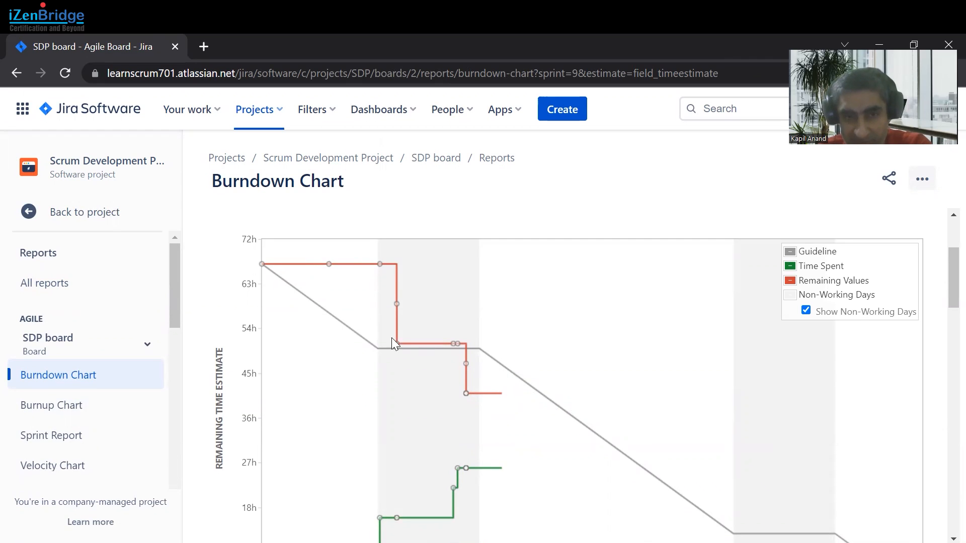
{"action": "mouse_move", "coordinate": [292, 339]}
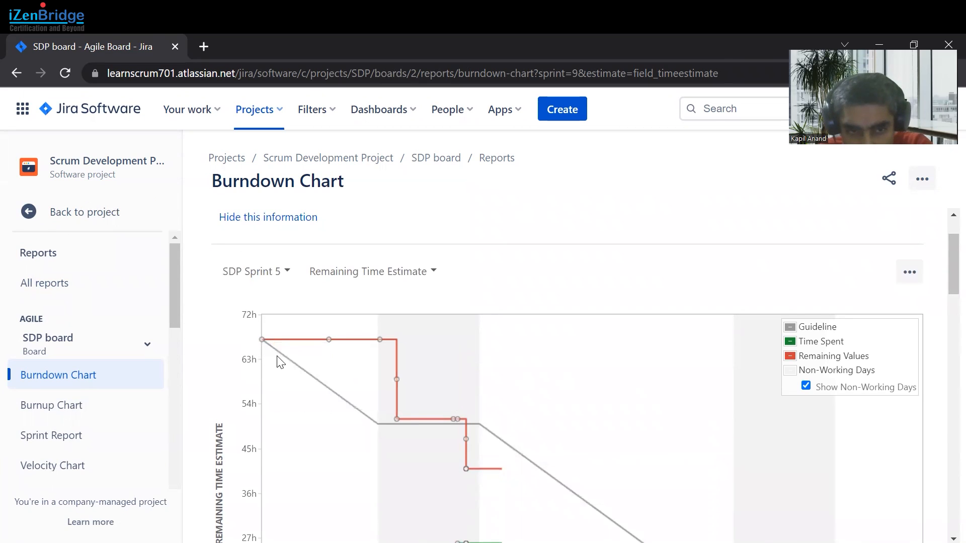
{"action": "mouse_move", "coordinate": [591, 515]}
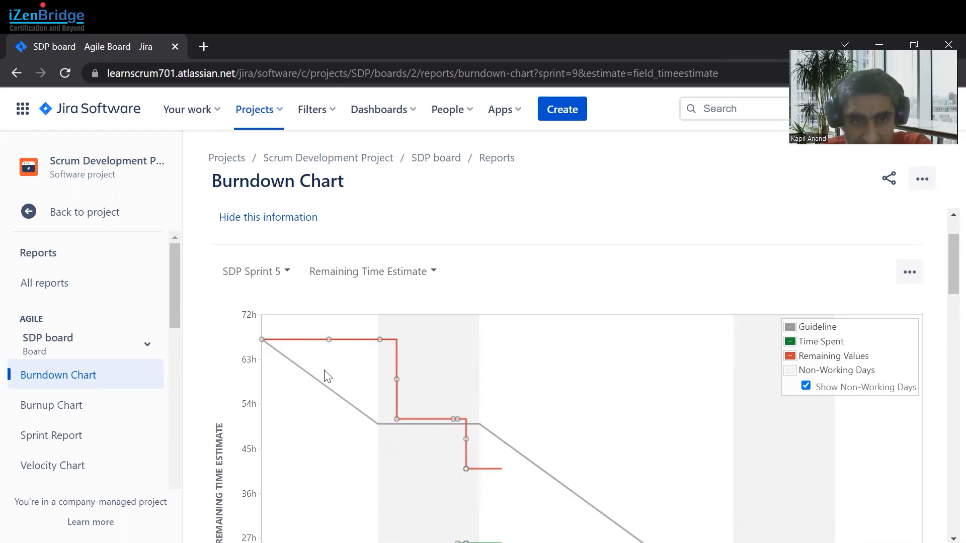
{"action": "mouse_move", "coordinate": [344, 358]}
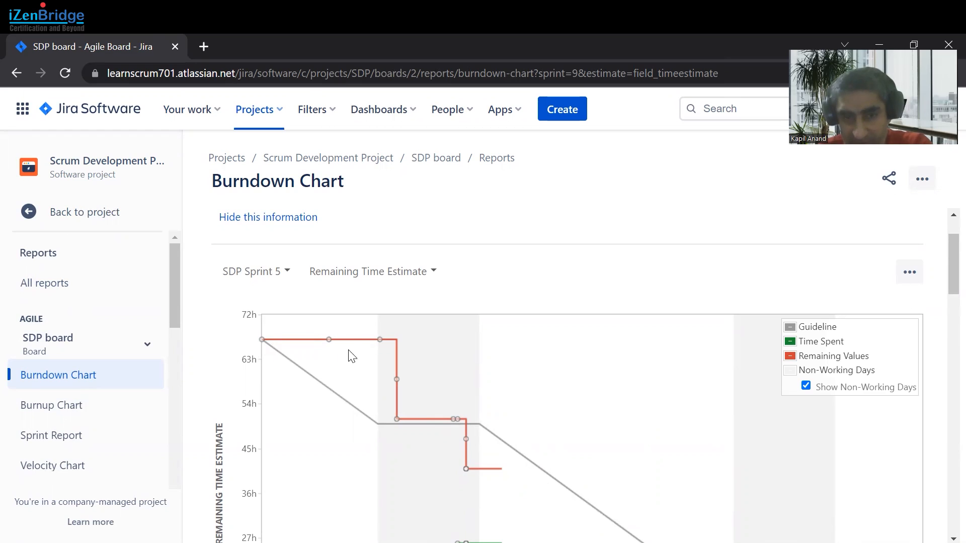
{"action": "mouse_move", "coordinate": [344, 457]}
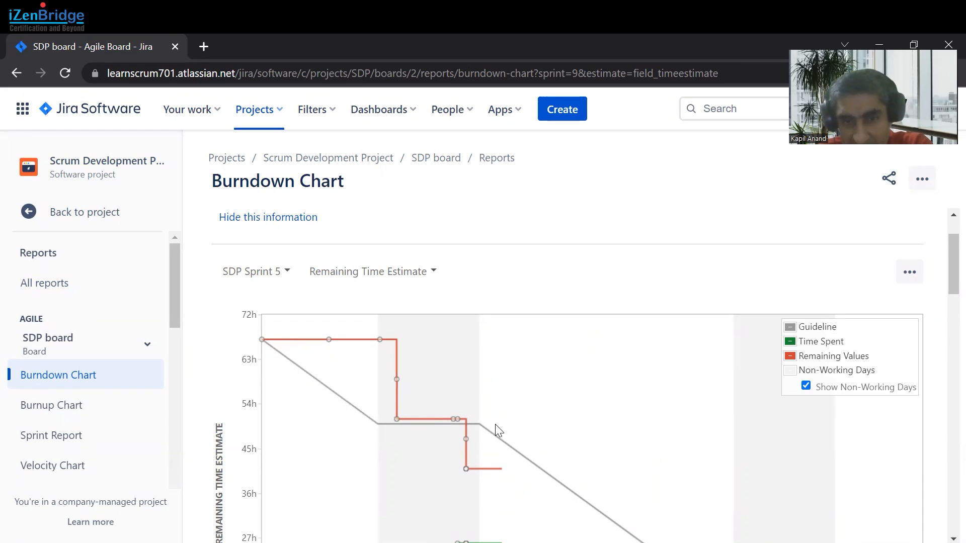
{"action": "mouse_move", "coordinate": [551, 476]}
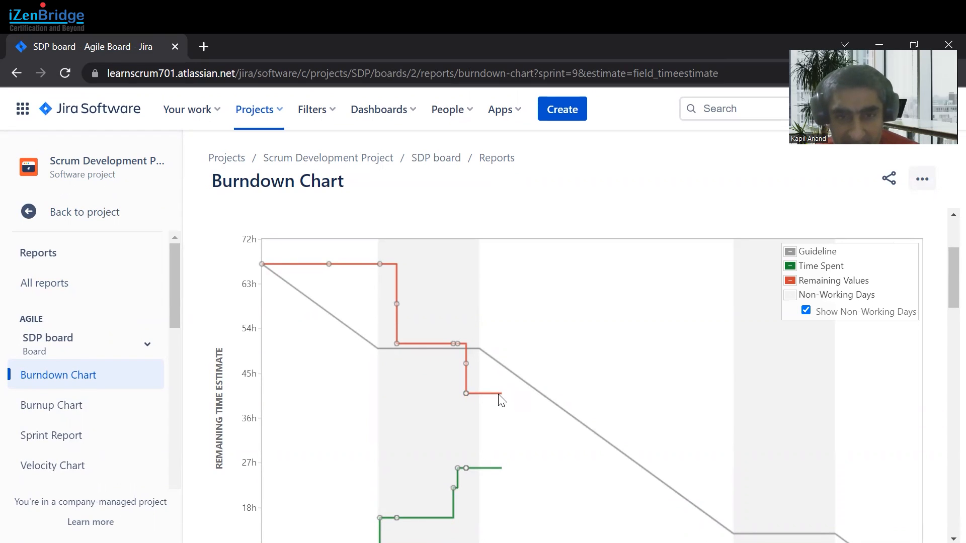
{"action": "mouse_move", "coordinate": [308, 382]}
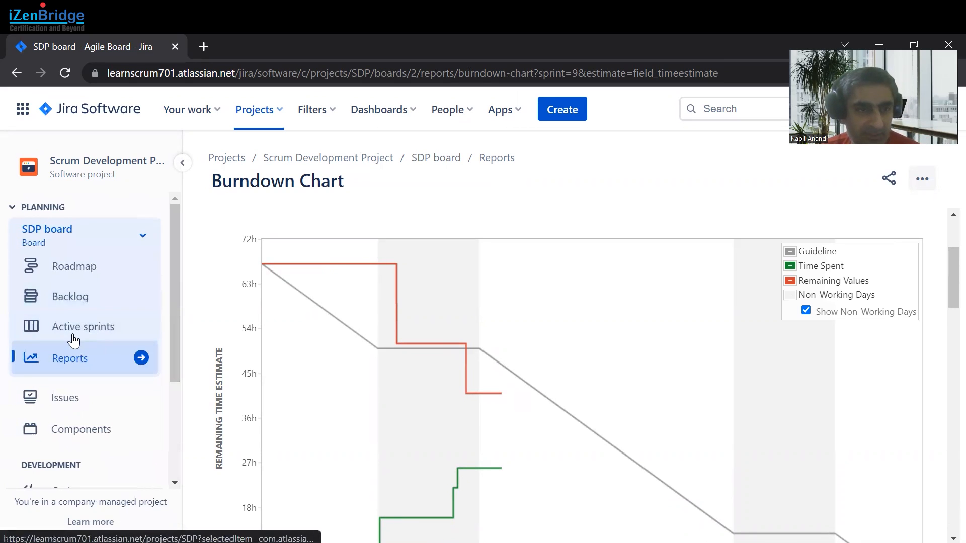
From the backlog, open story SDP-9 in a new tab and its Peer Review subtask SDP-29.
{"action": "left_click", "coordinate": [69, 296]}
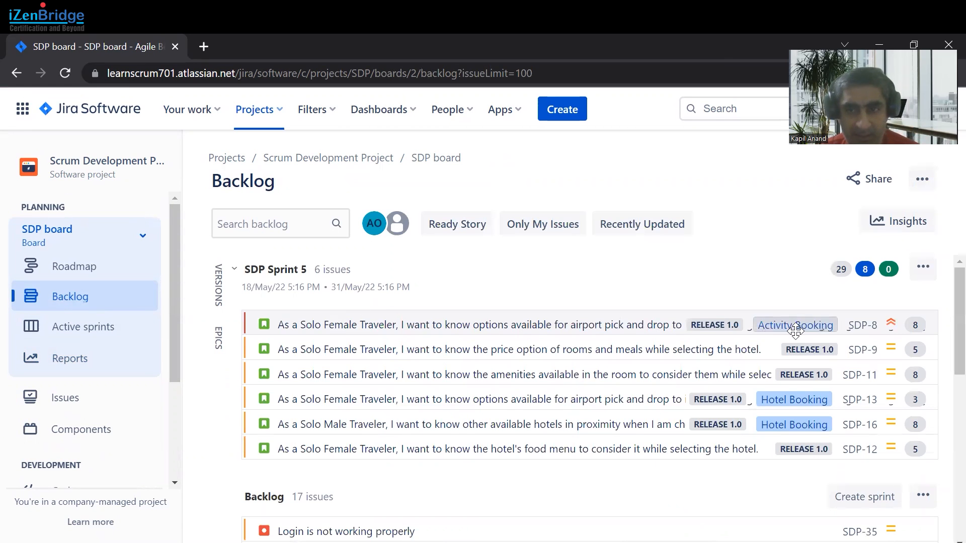
{"action": "left_click", "coordinate": [862, 349]}
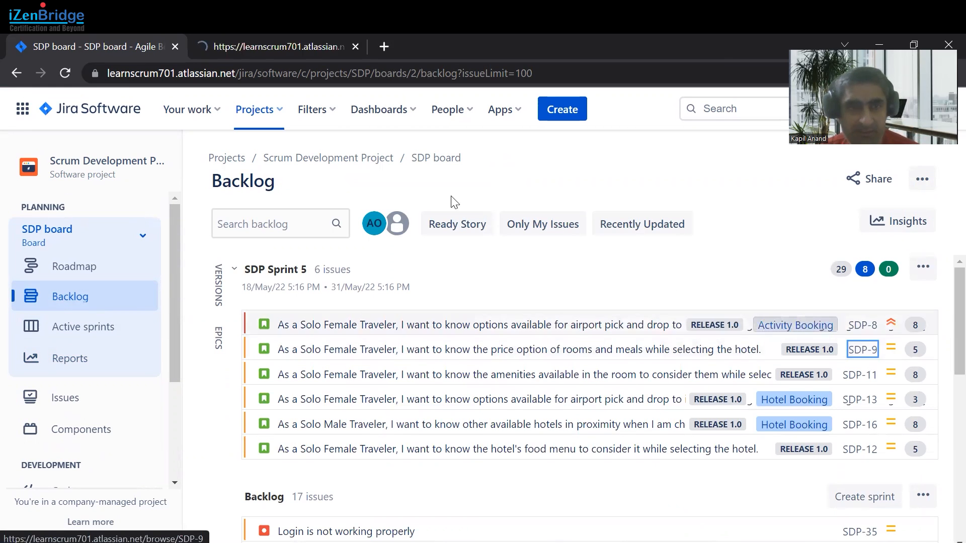
{"action": "left_click", "coordinate": [862, 349]}
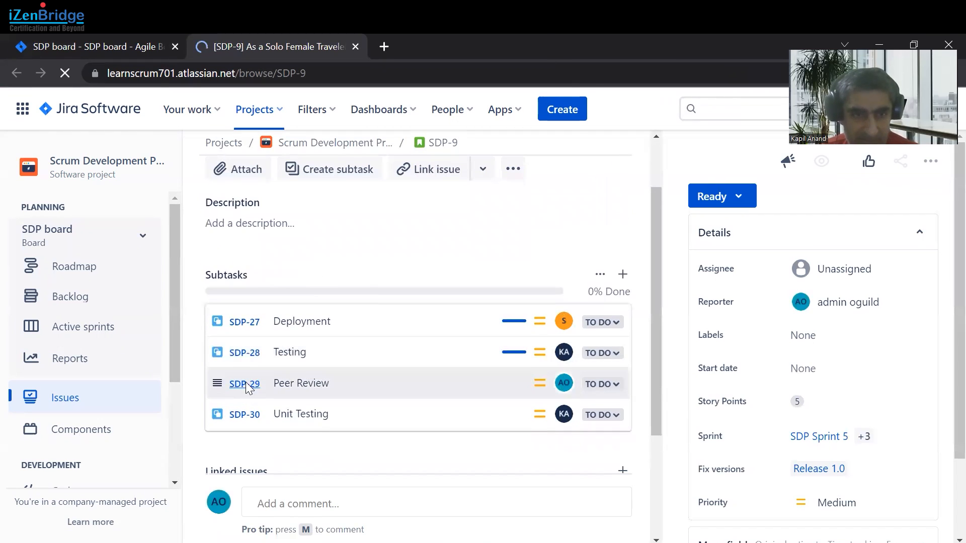
{"action": "left_click", "coordinate": [243, 383]}
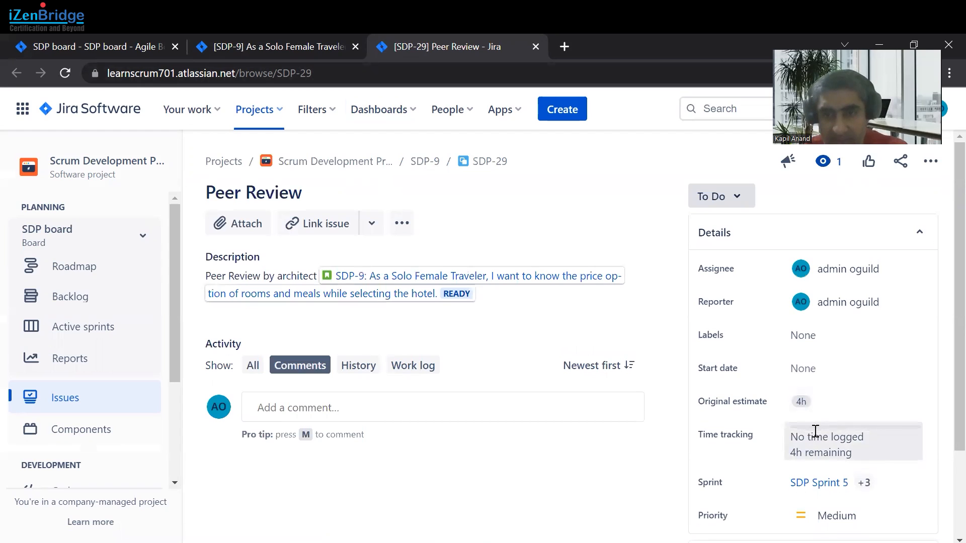
Log 4h time spent on SDP-29 via Time tracking, save it, and return to the SDP board.
{"action": "left_click", "coordinate": [853, 441]}
{"action": "type", "text": "4h"}
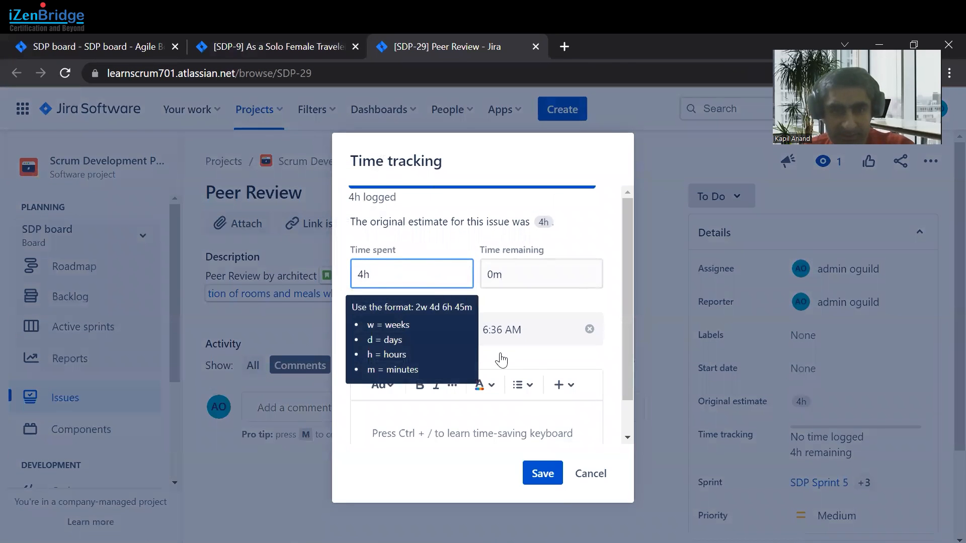
{"action": "left_click", "coordinate": [542, 473]}
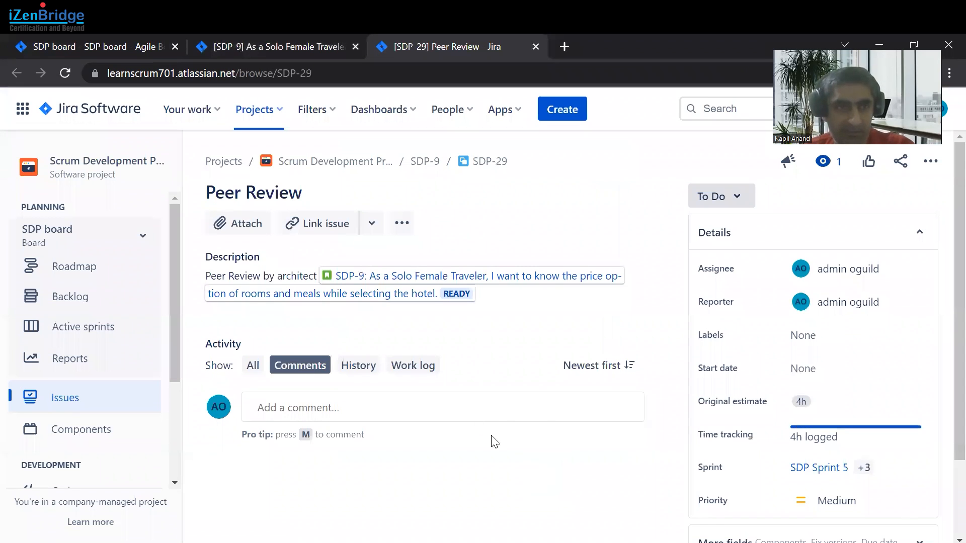
{"action": "left_click", "coordinate": [93, 47]}
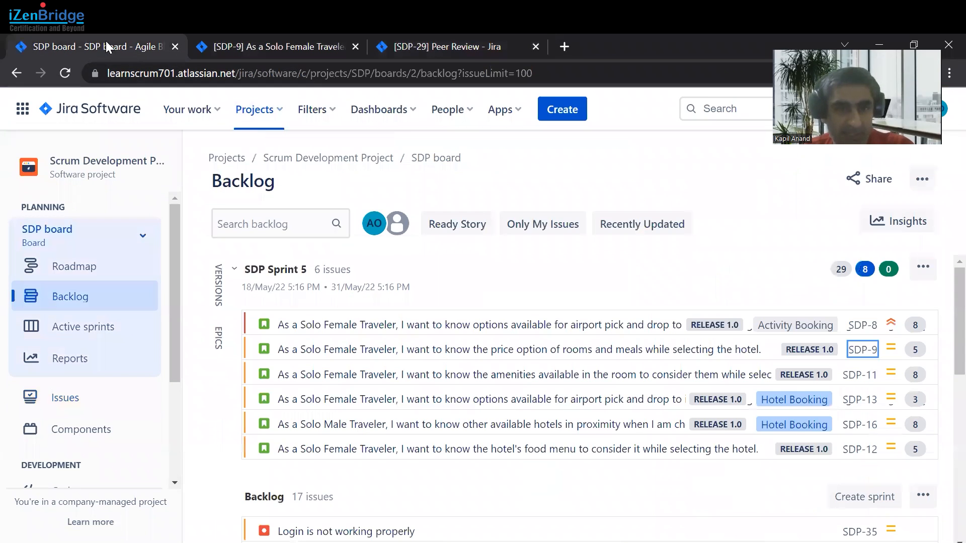
Reopen the Sprint 5 burndown chart showing SDP-29's remaining estimate dropping from 4h to 0.
{"action": "left_click", "coordinate": [69, 358]}
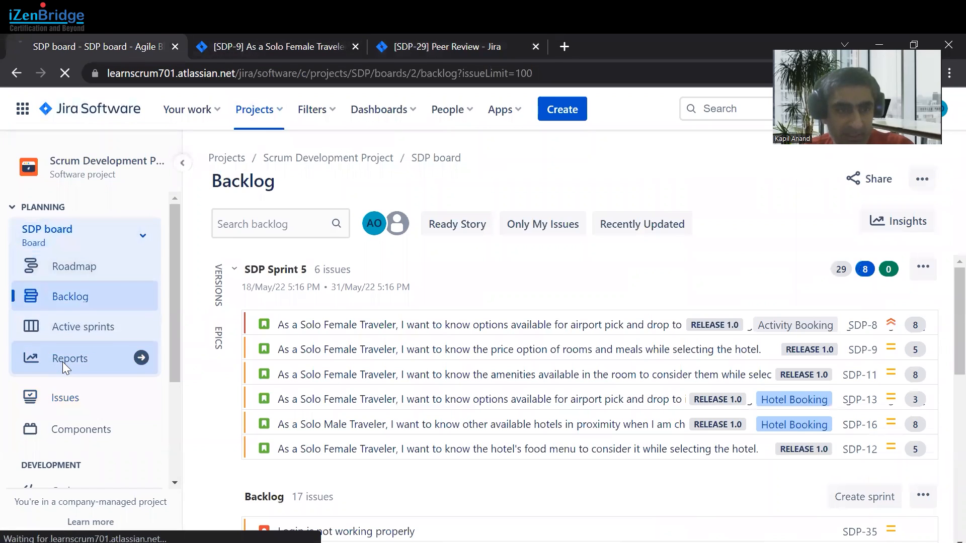
{"action": "left_click", "coordinate": [70, 358]}
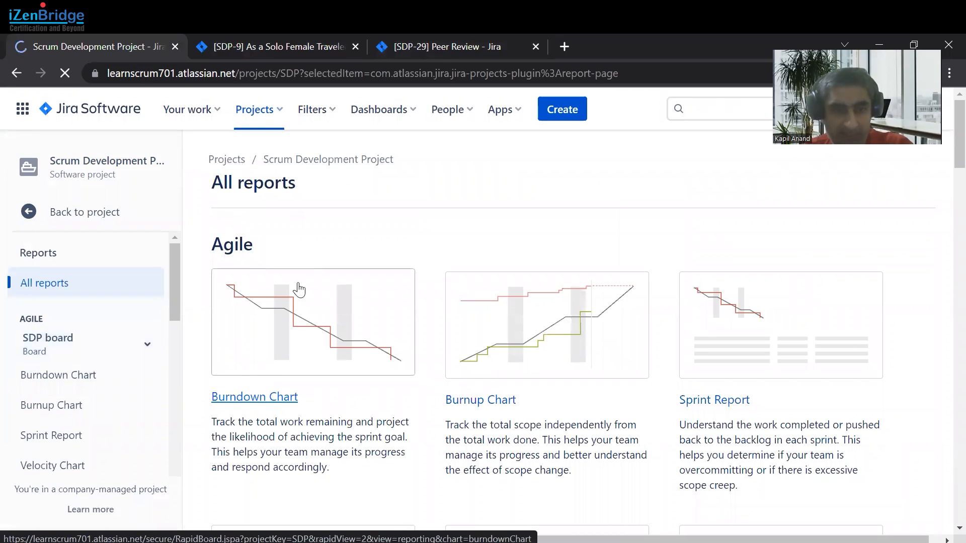
{"action": "left_click", "coordinate": [253, 397]}
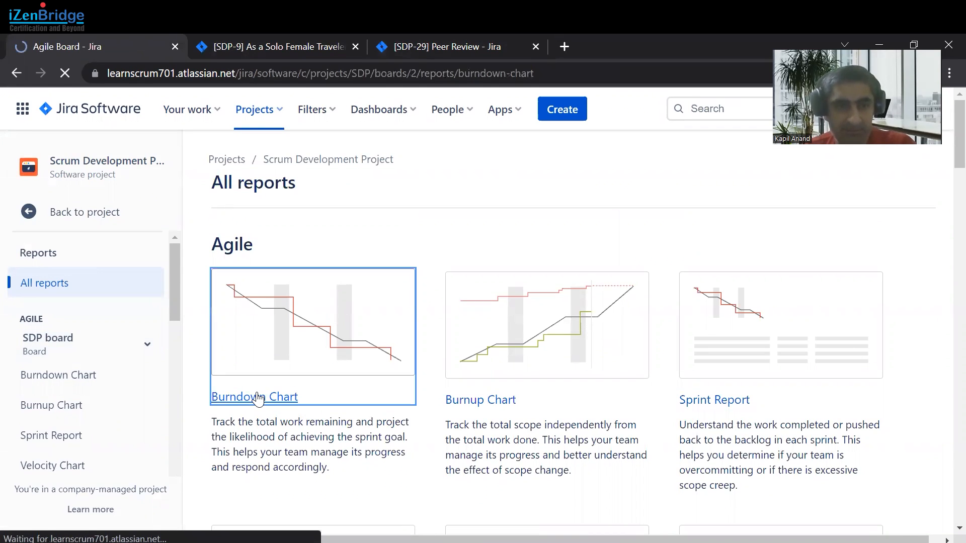
{"action": "left_click", "coordinate": [254, 396]}
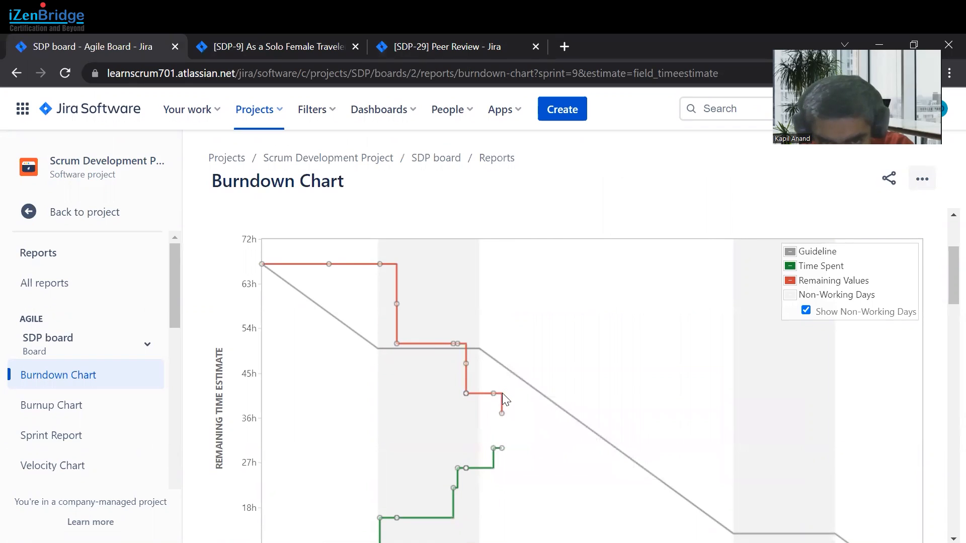
{"action": "mouse_move", "coordinate": [501, 414]}
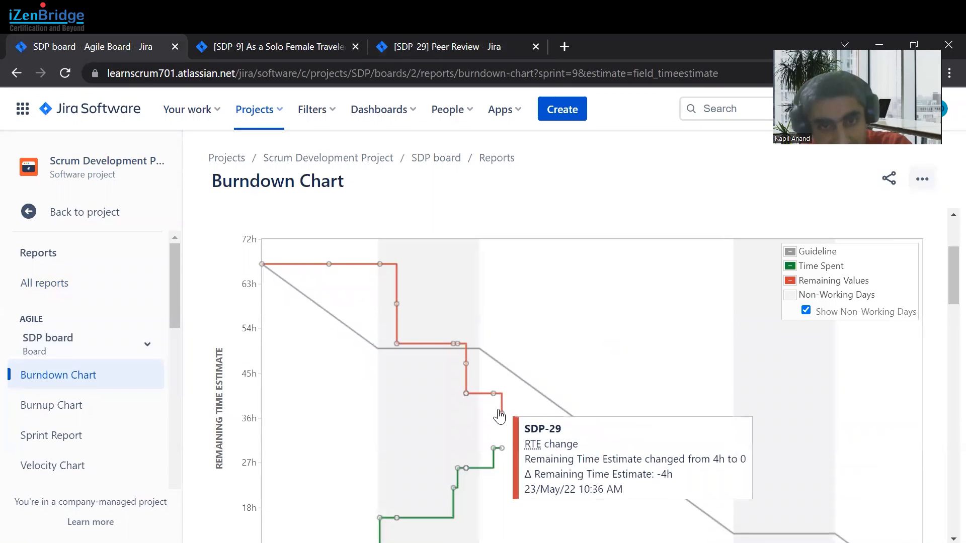
{"action": "mouse_move", "coordinate": [496, 402]}
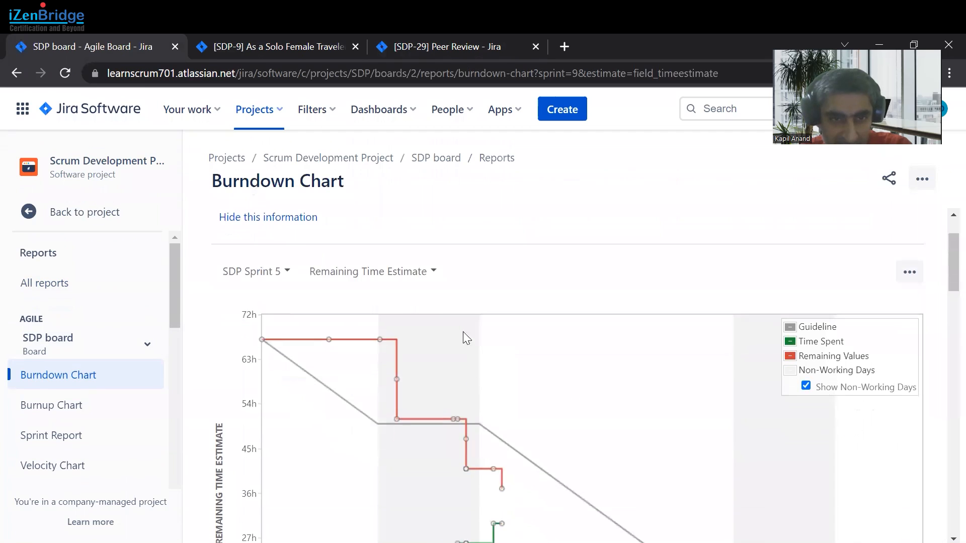
{"action": "left_click", "coordinate": [373, 271]}
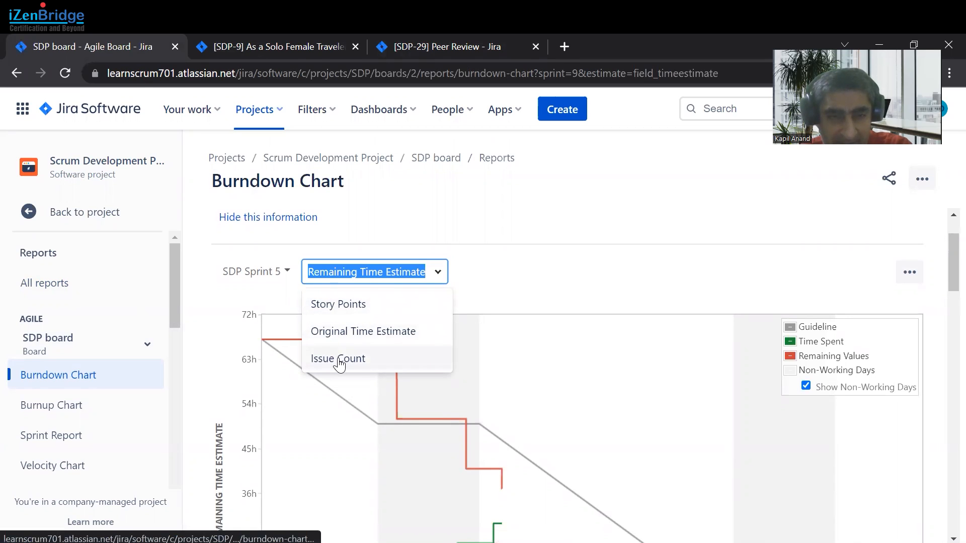
Switch the chart's measure to Issue Count, showing six remaining issues flat.
{"action": "left_click", "coordinate": [338, 358]}
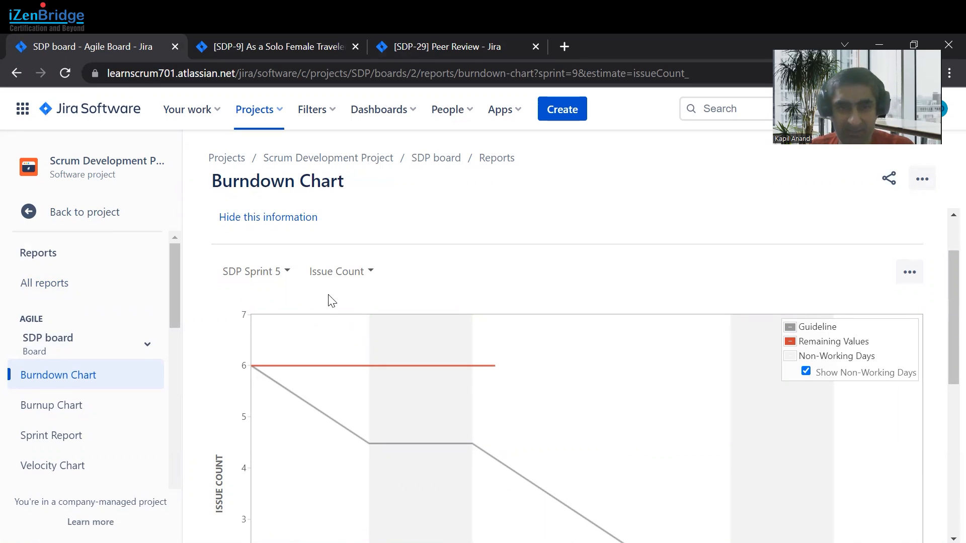
{"action": "left_click", "coordinate": [341, 271]}
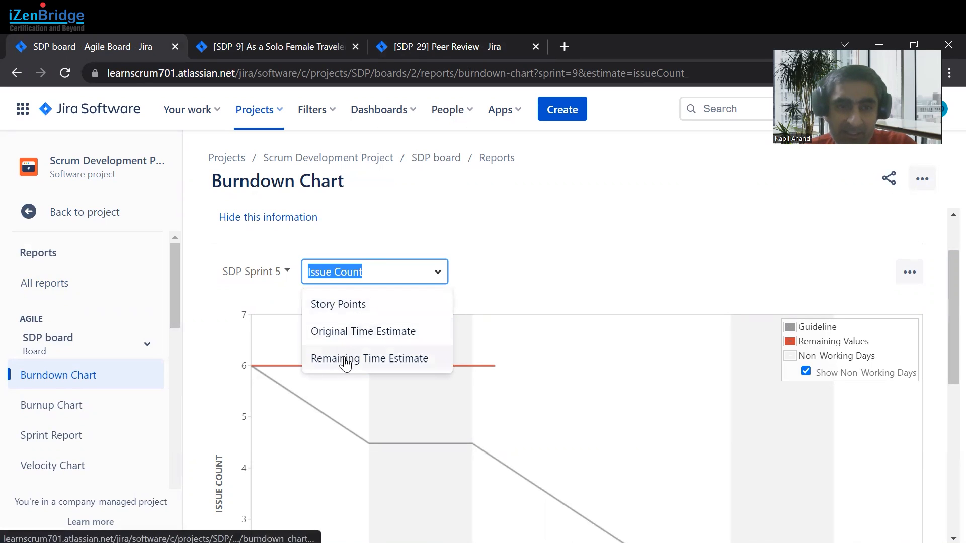
Switch the Sprint 5 burndown chart to measure by Remaining Time Estimate.
{"action": "left_click", "coordinate": [370, 358]}
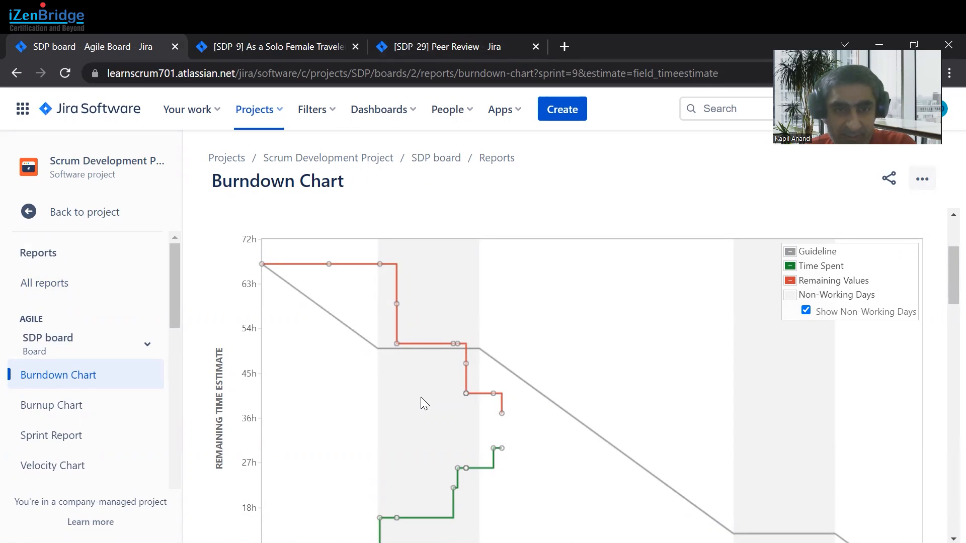
{"action": "mouse_move", "coordinate": [588, 224]}
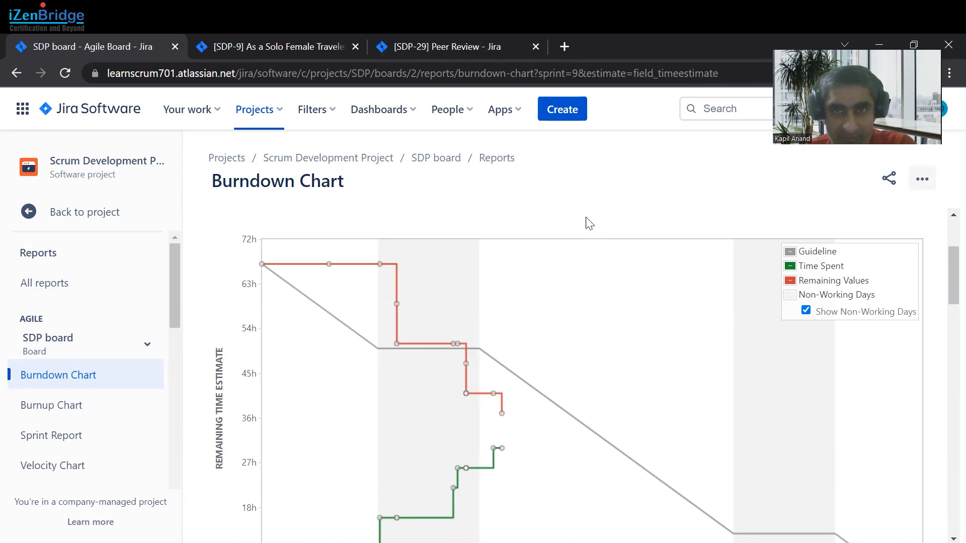